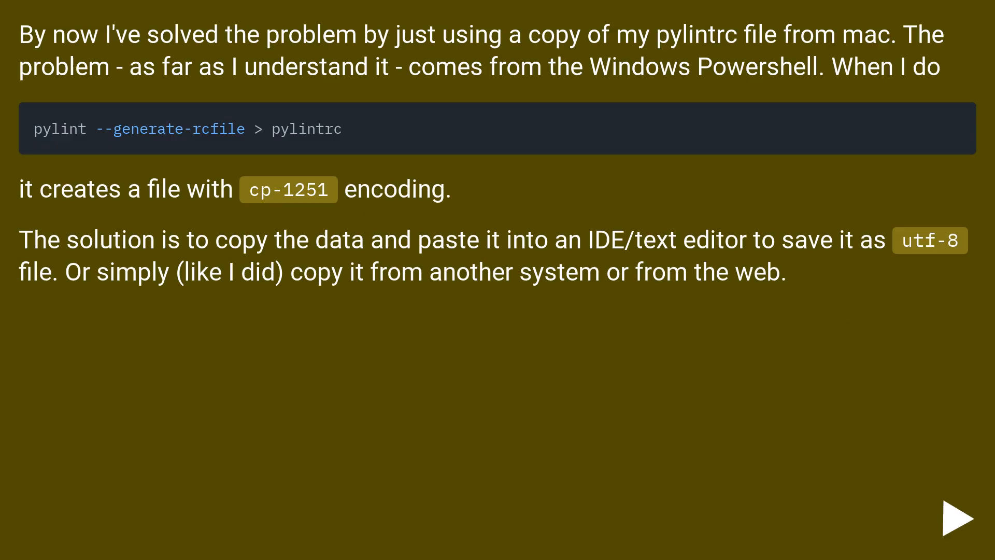
{"action": "left_click", "coordinate": [955, 517]}
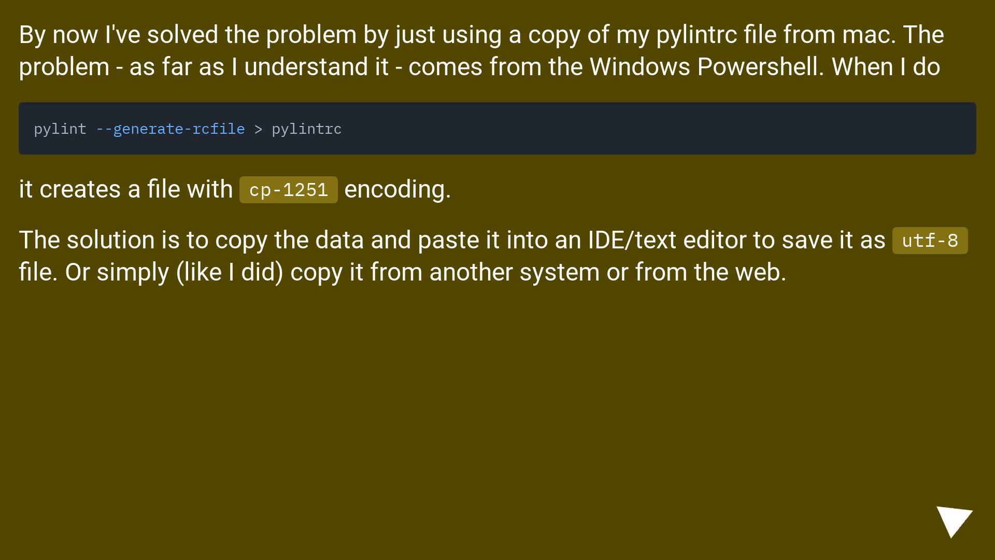
{"action": "left_click", "coordinate": [957, 516]}
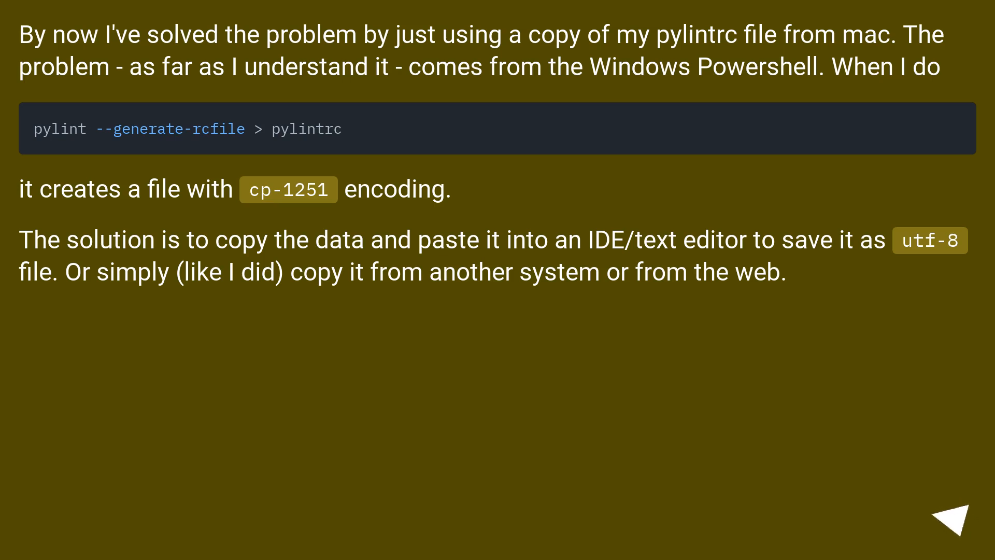
{"action": "left_click", "coordinate": [958, 521]}
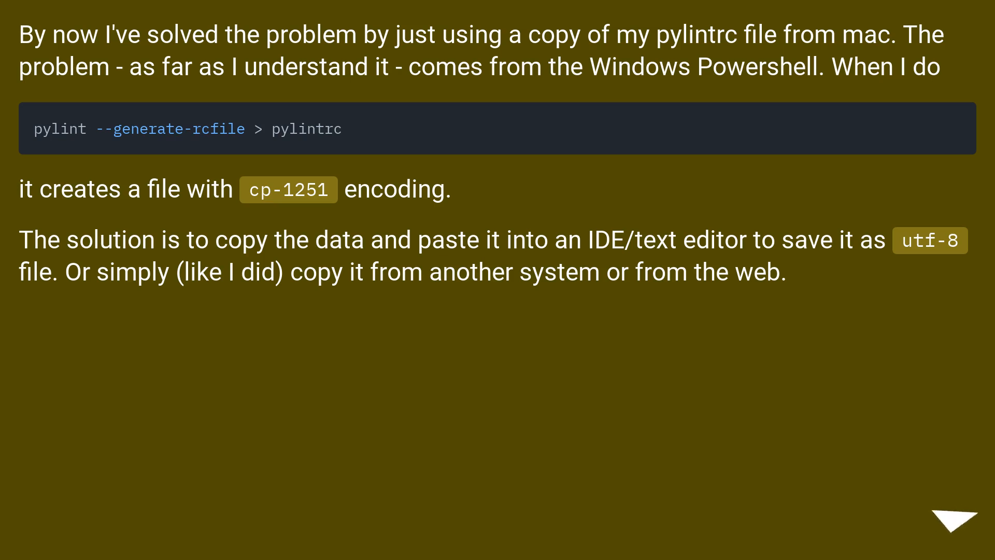
{"action": "left_click", "coordinate": [961, 518]}
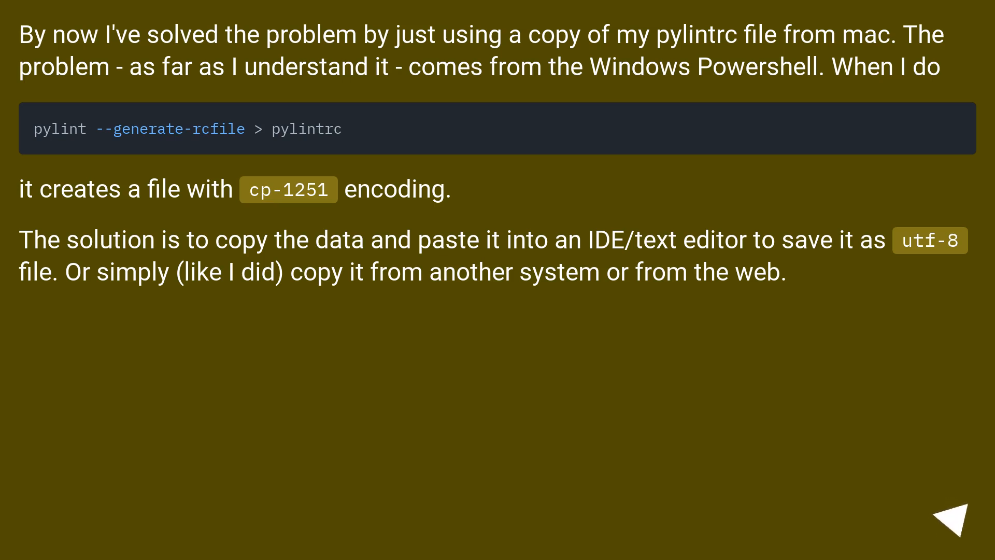
{"action": "left_click", "coordinate": [946, 514]}
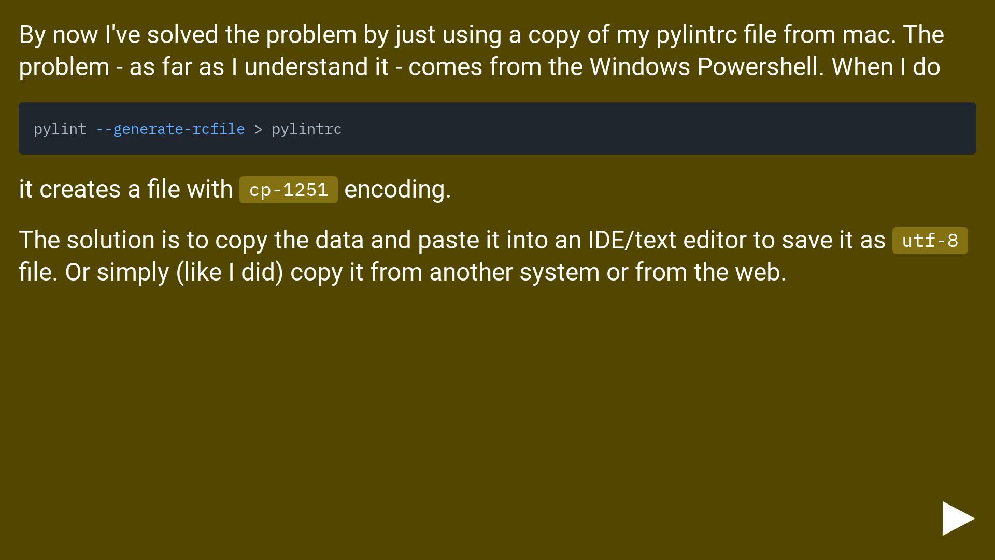
{"action": "left_click", "coordinate": [955, 516]}
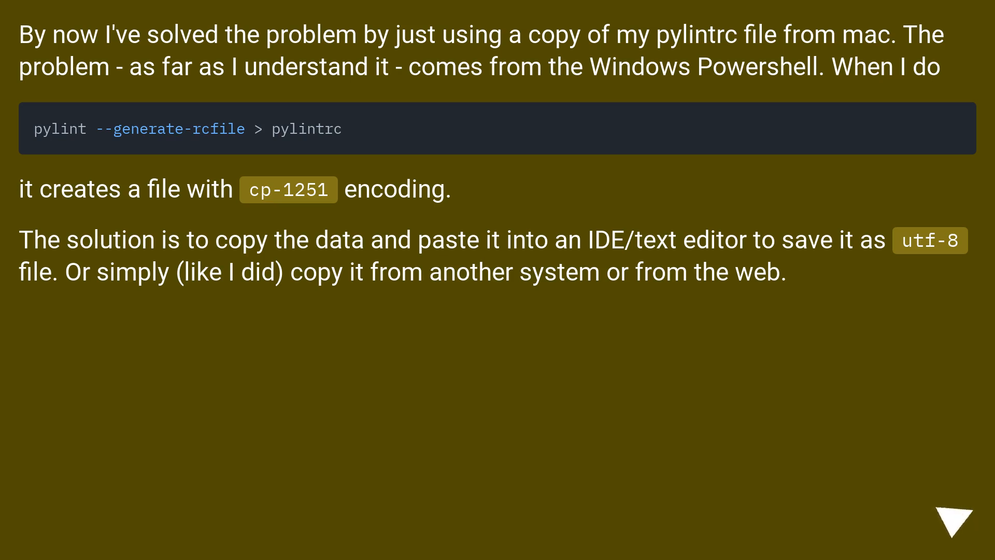
{"action": "left_click", "coordinate": [958, 519]}
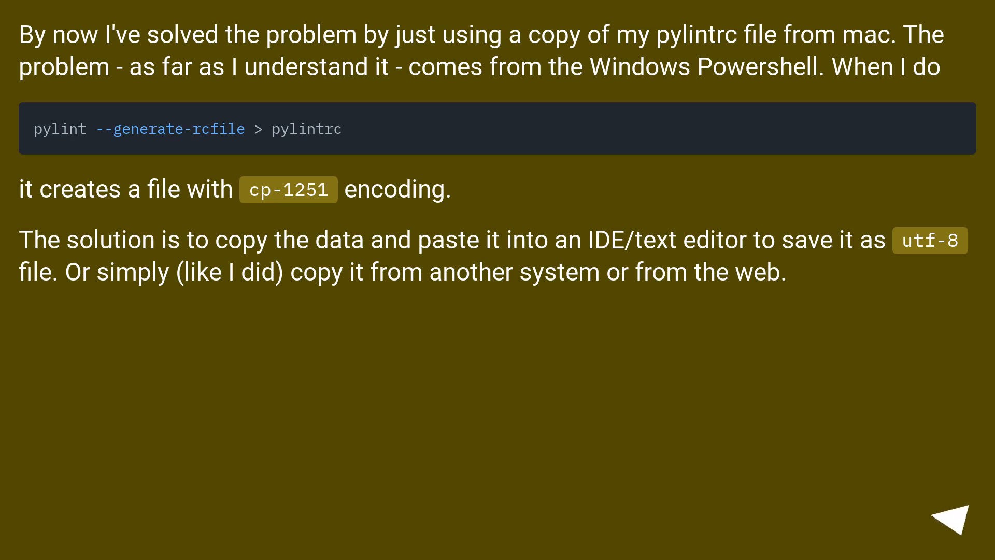
{"action": "left_click", "coordinate": [958, 517]}
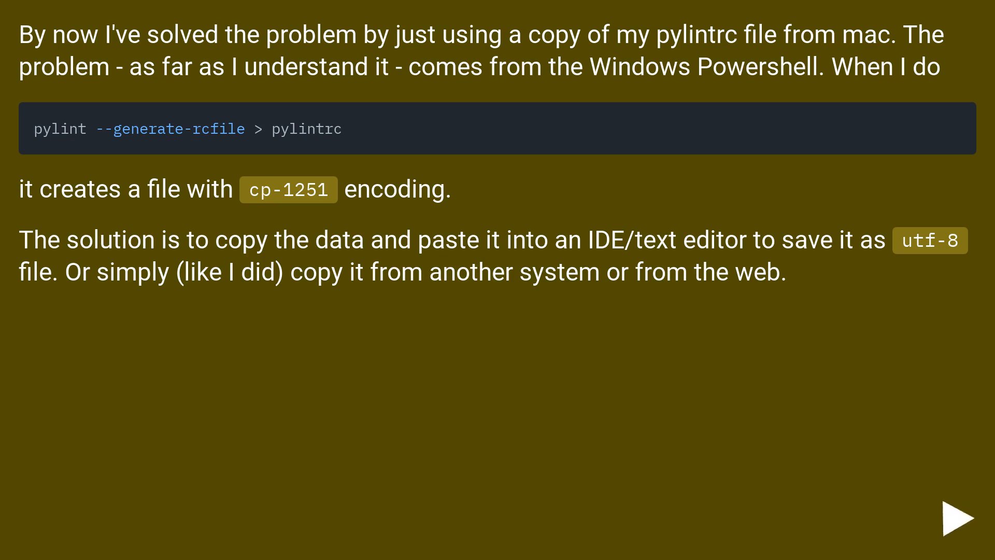
{"action": "left_click", "coordinate": [949, 517]}
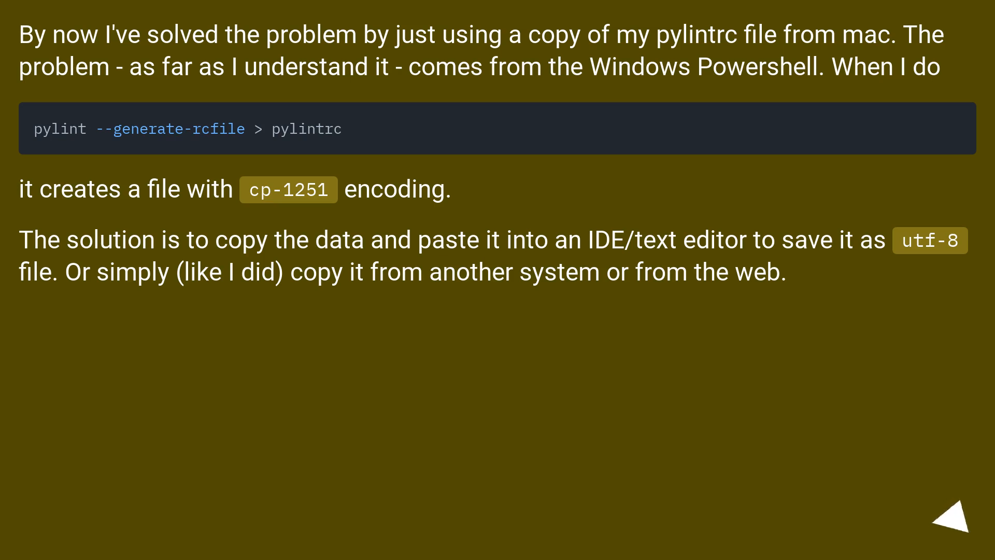
{"action": "left_click", "coordinate": [954, 525]}
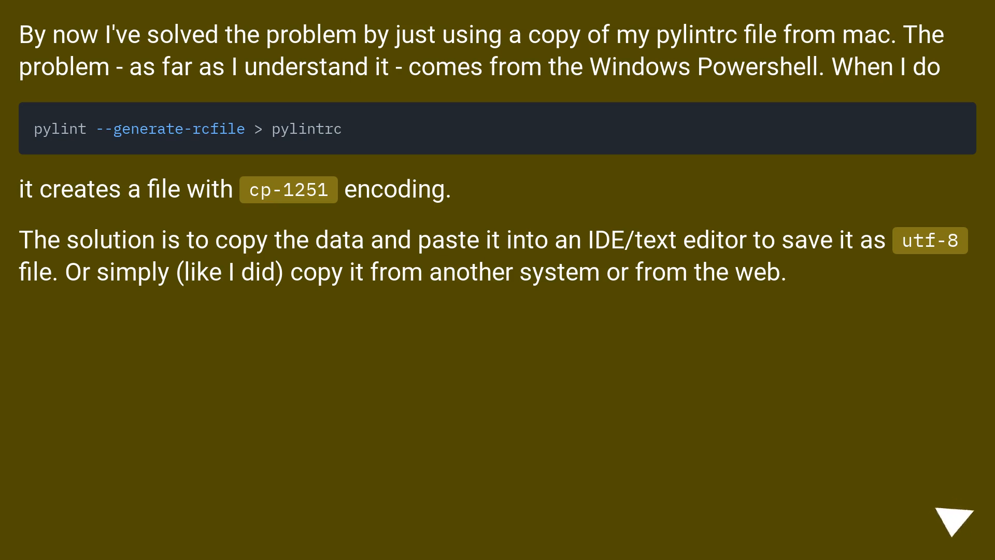
{"action": "left_click", "coordinate": [955, 520]}
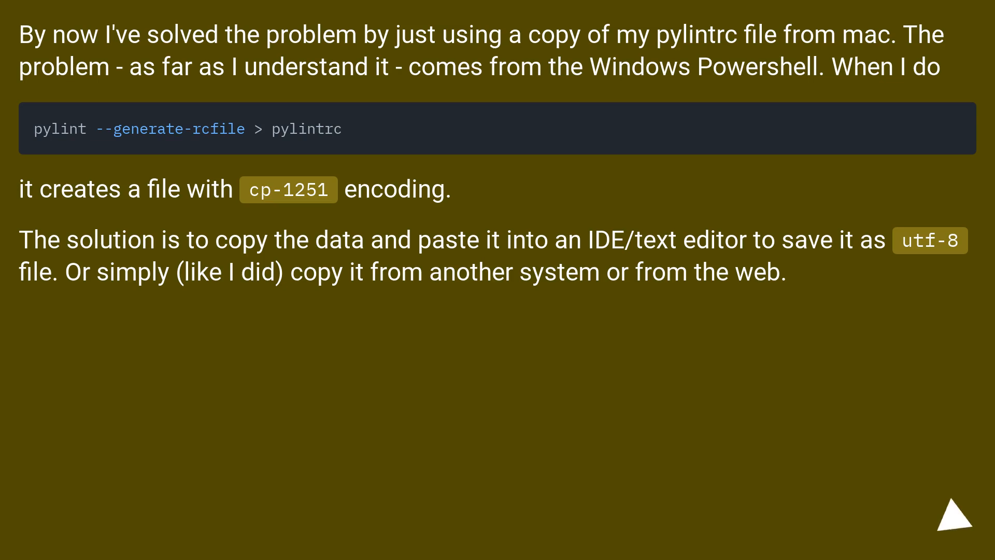